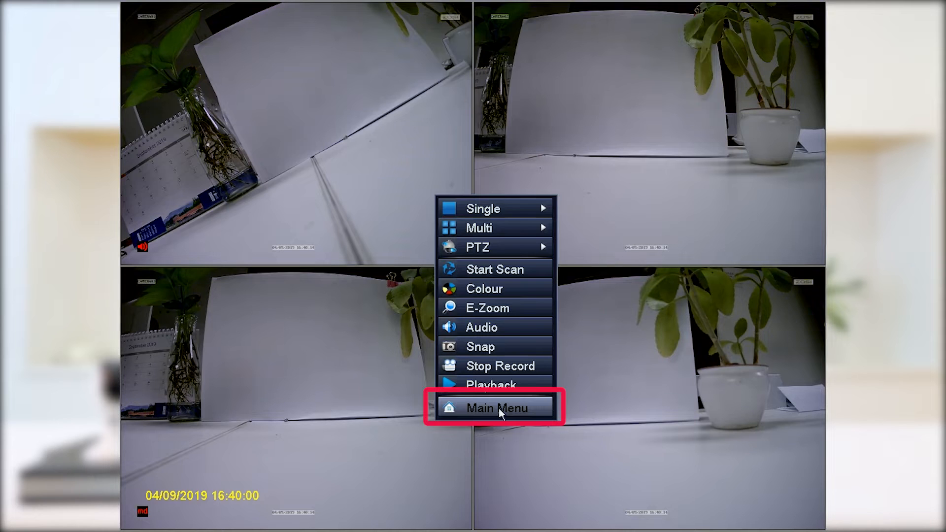
Step: Go from the live view through Main Menu to the DVR's Setup menu
{"action": "left_click", "coordinate": [495, 408]}
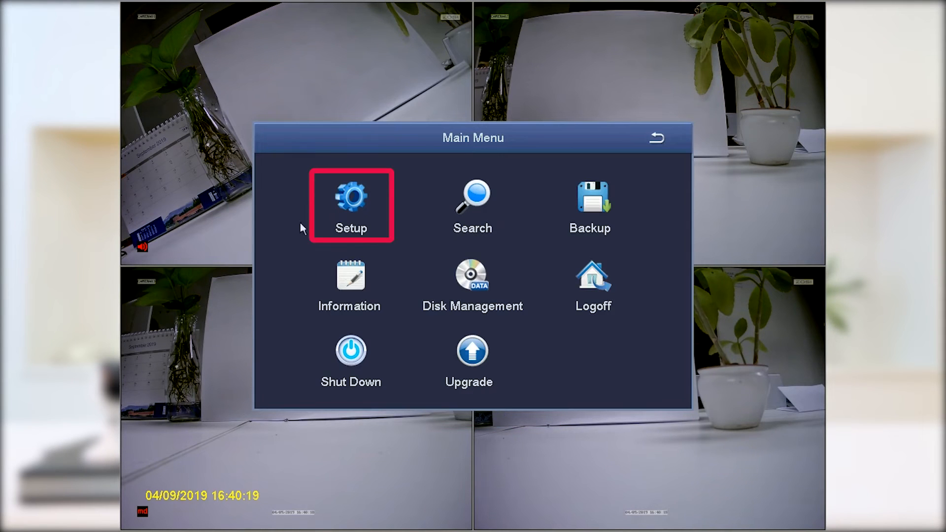
{"action": "mouse_move", "coordinate": [346, 175]}
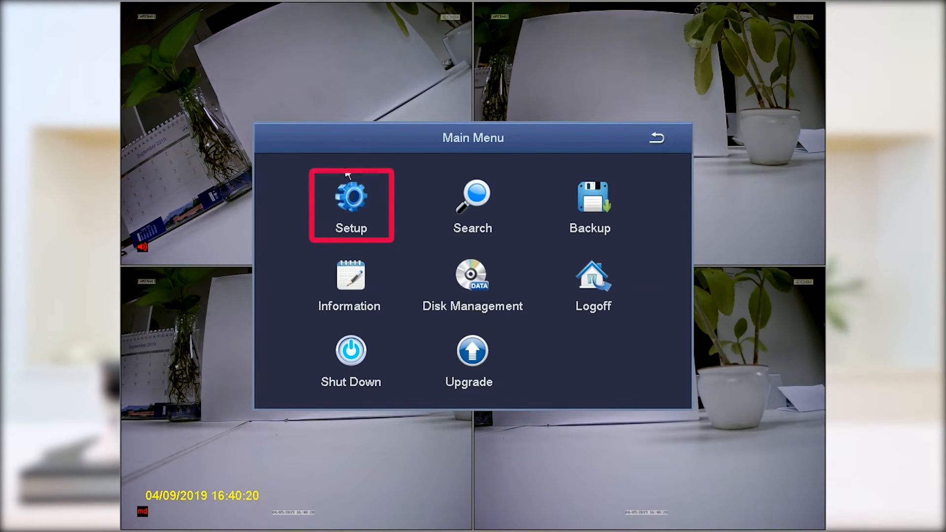
{"action": "left_click", "coordinate": [350, 205]}
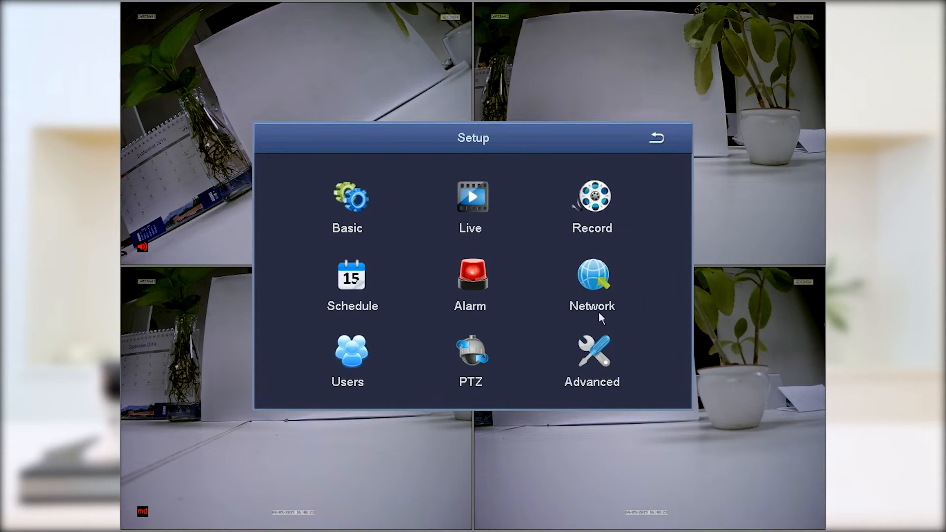
{"action": "left_click", "coordinate": [591, 282]}
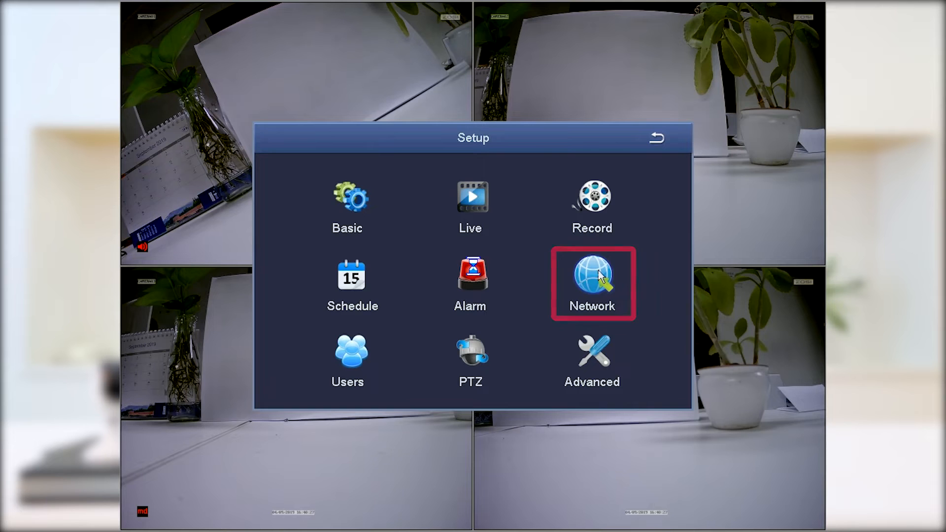
Step: Test the network with Obtain an IP Address Automatically checked and get an OK result
{"action": "left_click", "coordinate": [592, 278]}
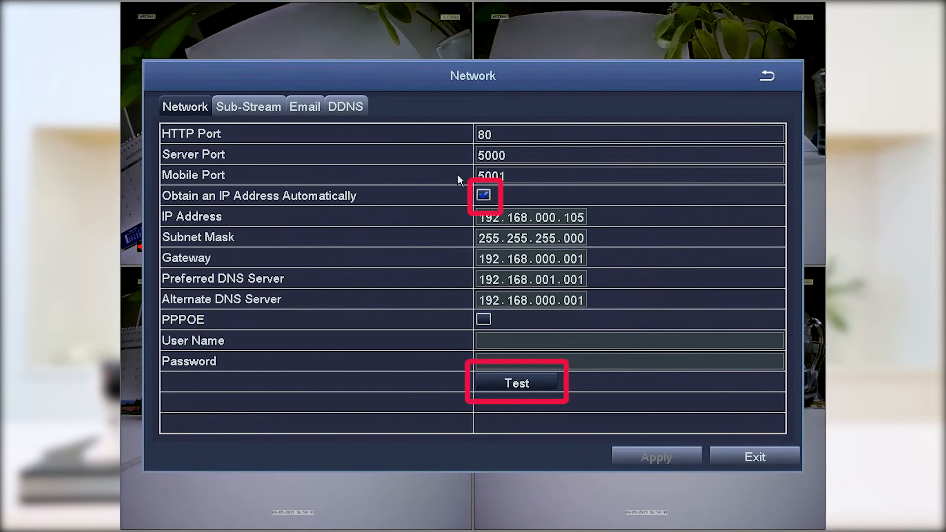
{"action": "left_click", "coordinate": [516, 383]}
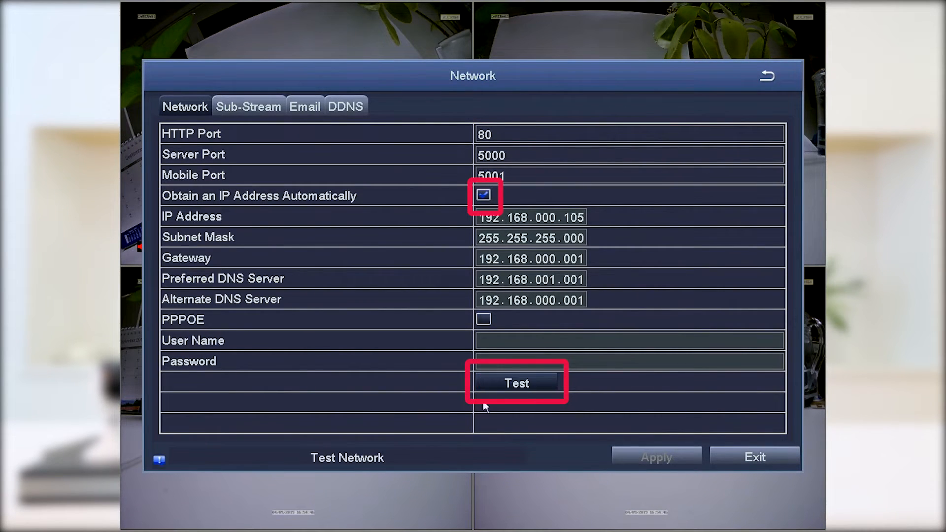
{"action": "mouse_move", "coordinate": [522, 410]}
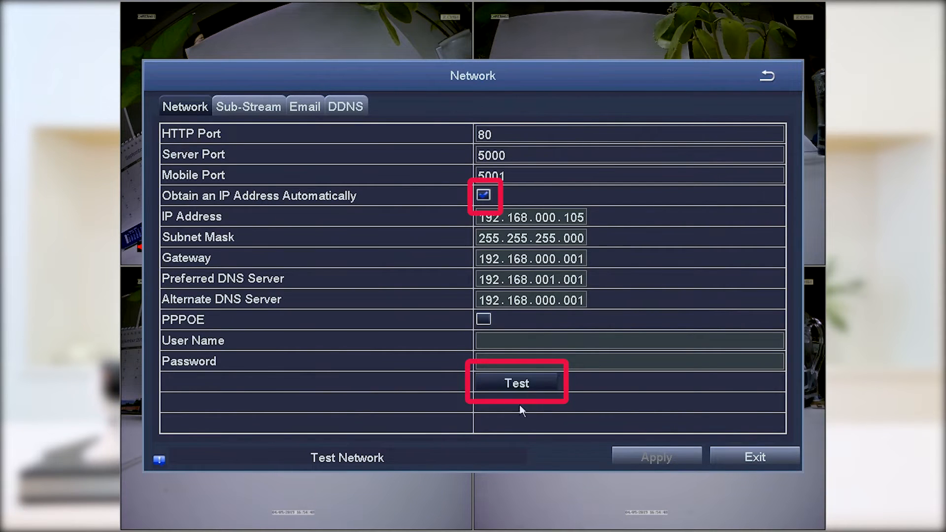
{"action": "left_click", "coordinate": [516, 383]}
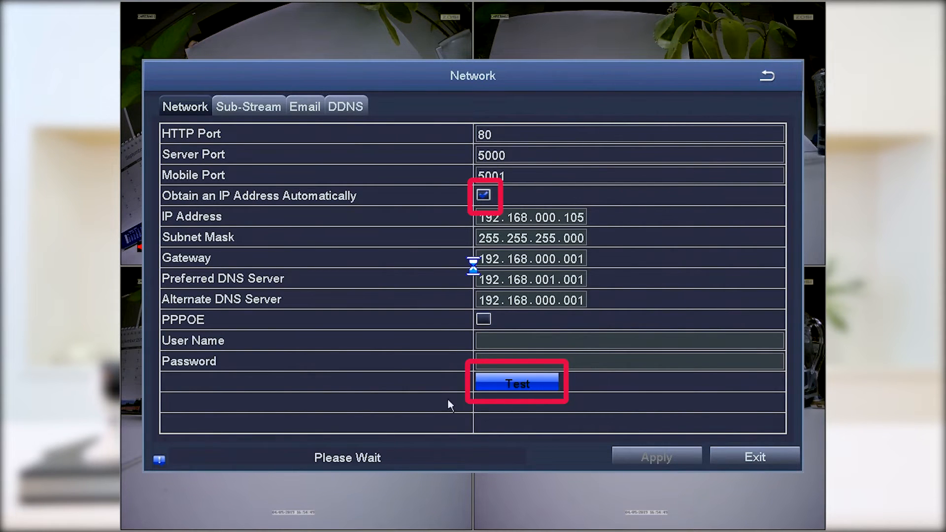
{"action": "left_click", "coordinate": [517, 383]}
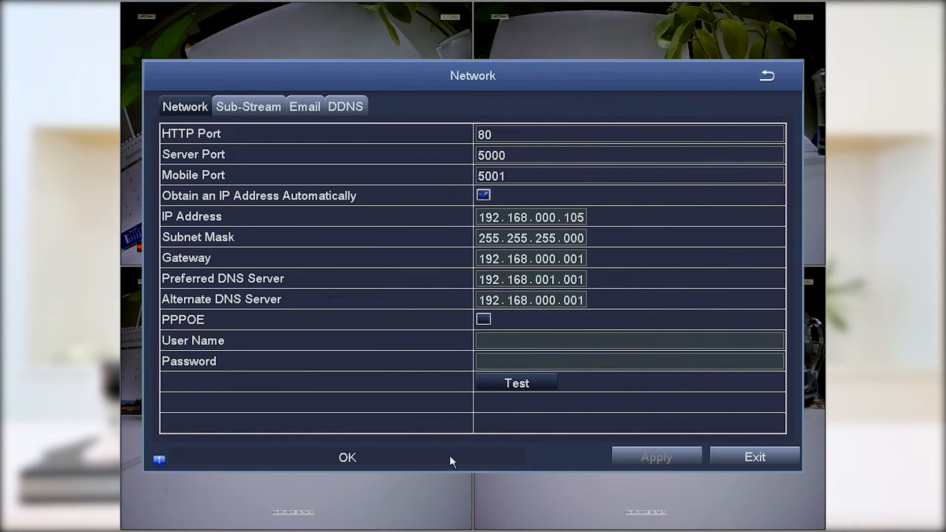
{"action": "left_click", "coordinate": [766, 75]}
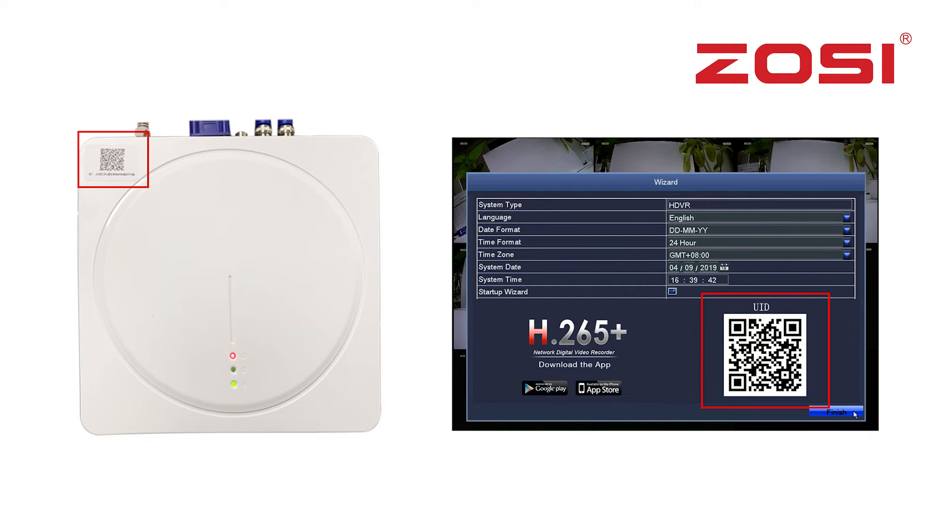
Step: Log in via Main Menu and open Information > System to show the Device ID QR code
{"action": "left_click", "coordinate": [834, 414]}
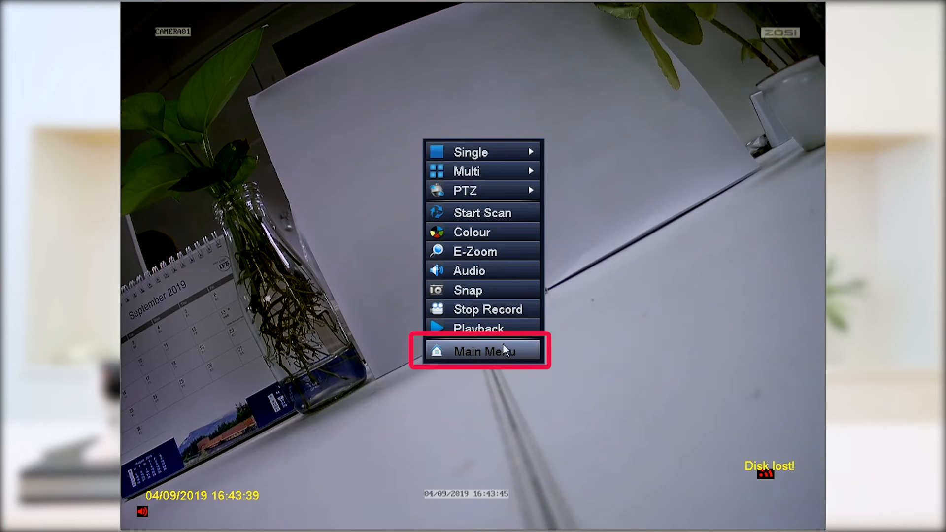
{"action": "left_click", "coordinate": [483, 350]}
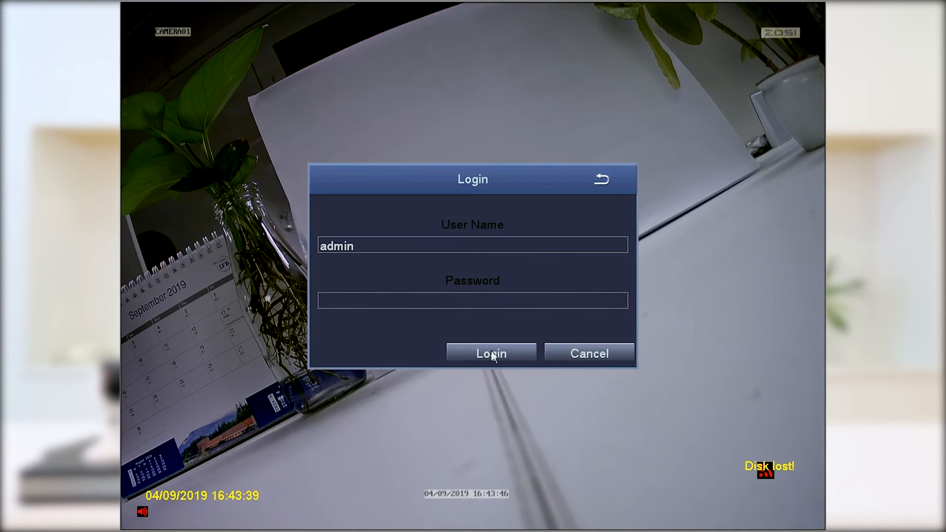
{"action": "left_click", "coordinate": [490, 354]}
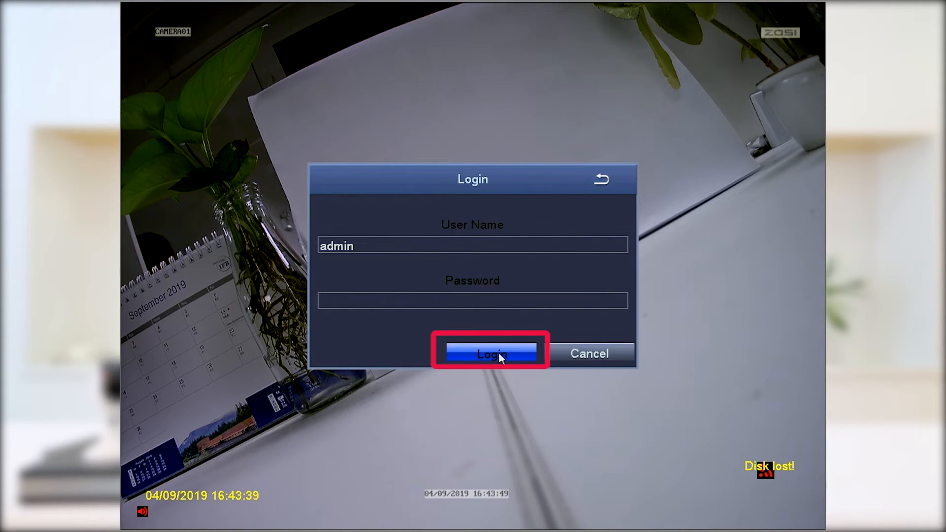
{"action": "left_click", "coordinate": [489, 353]}
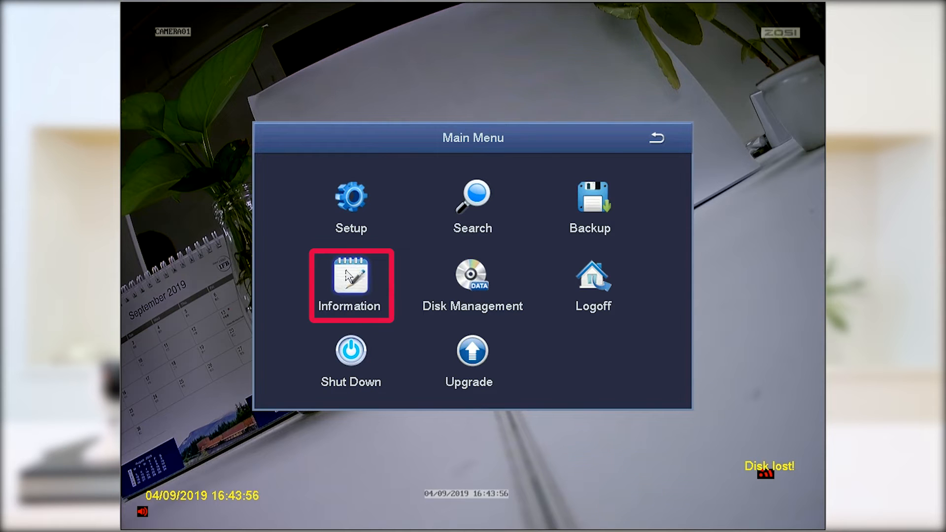
{"action": "left_click", "coordinate": [351, 284]}
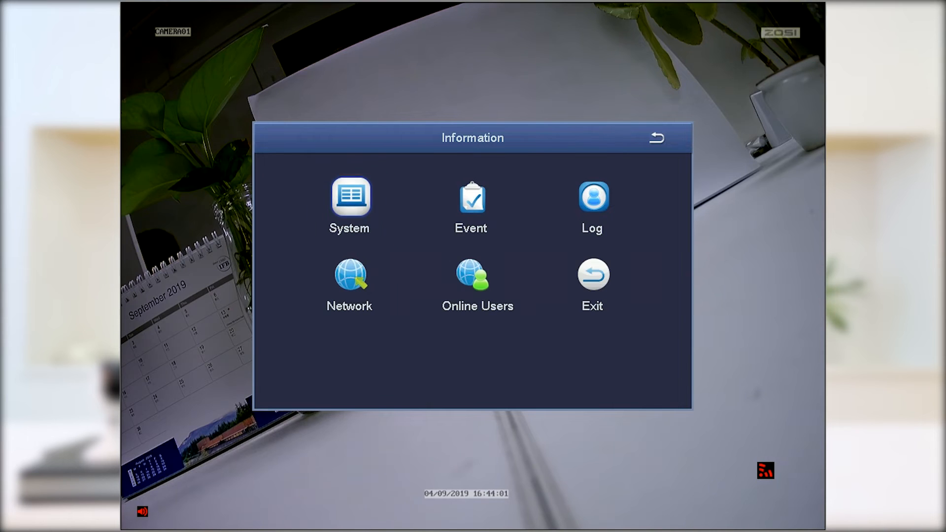
{"action": "left_click", "coordinate": [349, 196]}
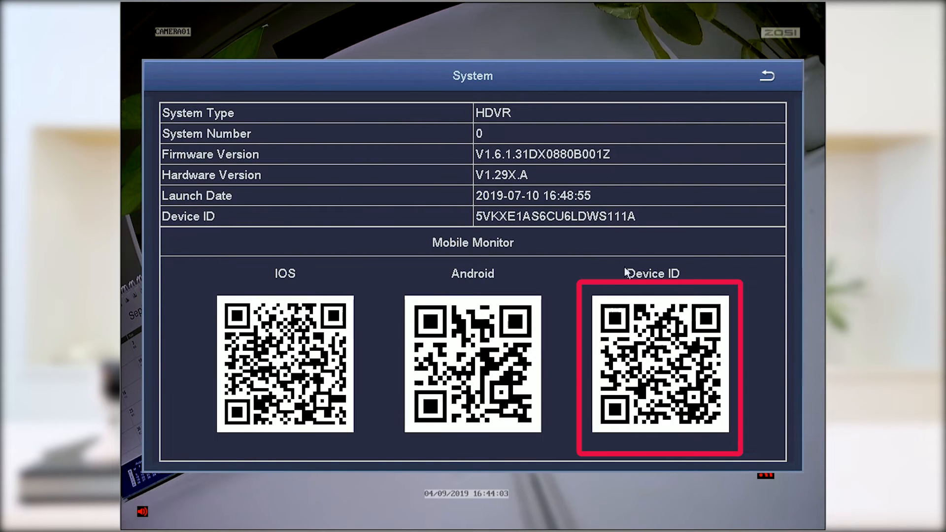
{"action": "mouse_move", "coordinate": [735, 296]}
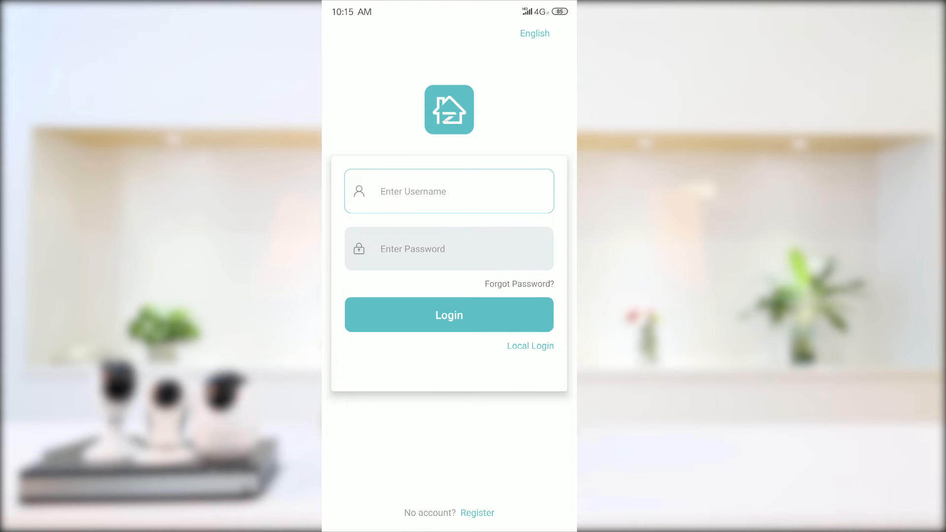
Step: Start a new account, enter the e-mail address (5@), and request a validation code
{"action": "left_click", "coordinate": [477, 513]}
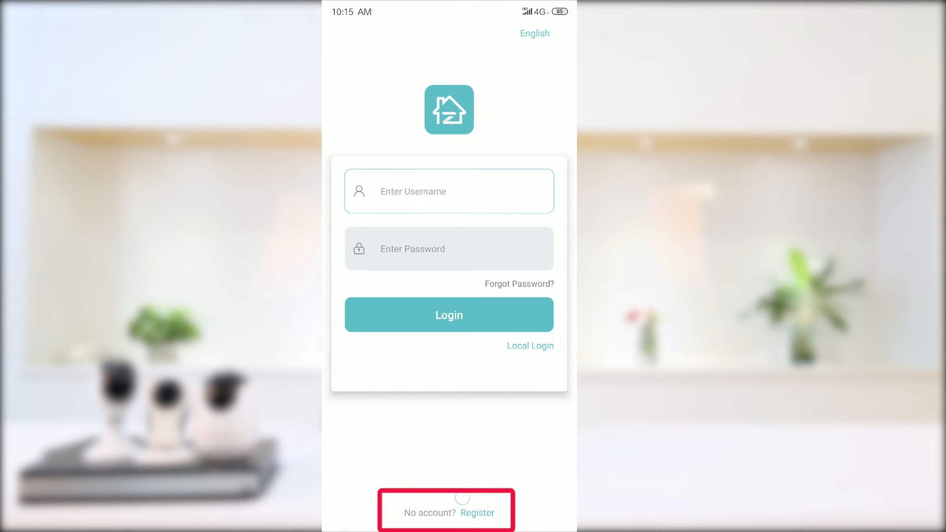
{"action": "left_click", "coordinate": [476, 513]}
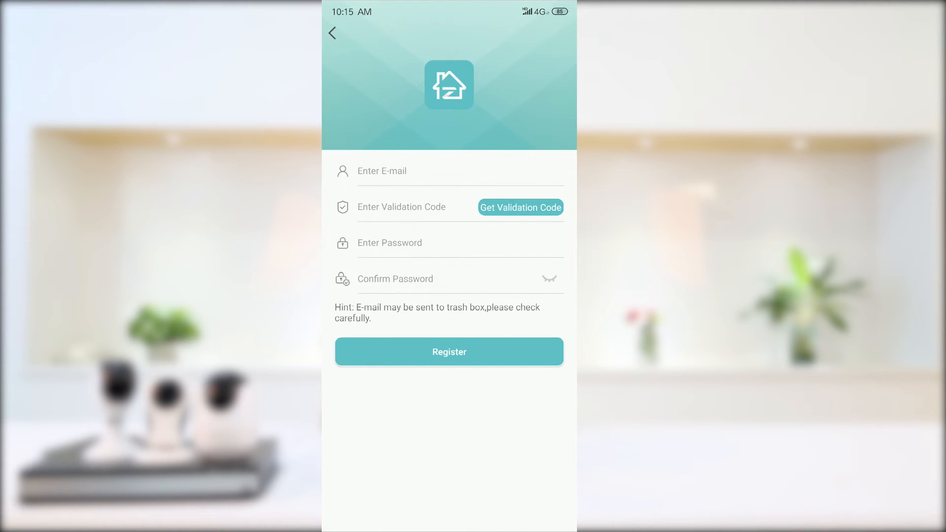
{"action": "left_click", "coordinate": [398, 171]}
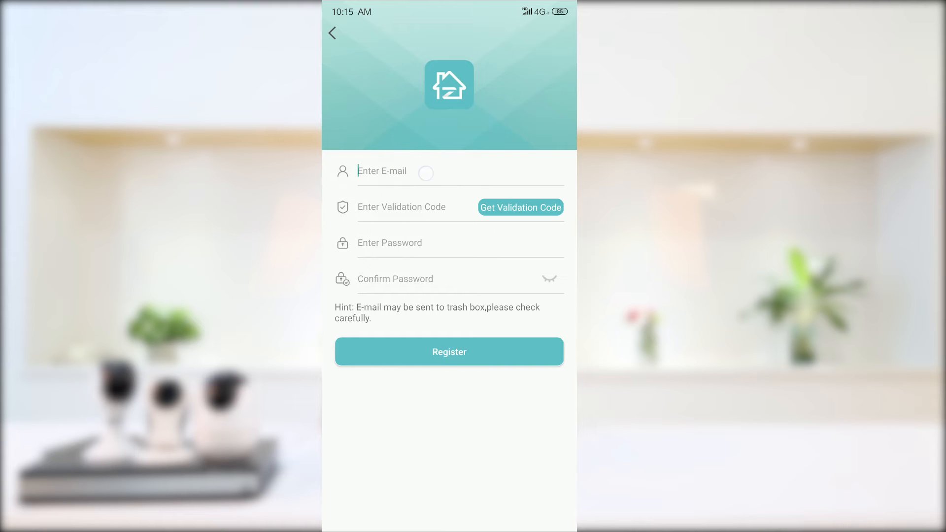
{"action": "left_click", "coordinate": [422, 171]}
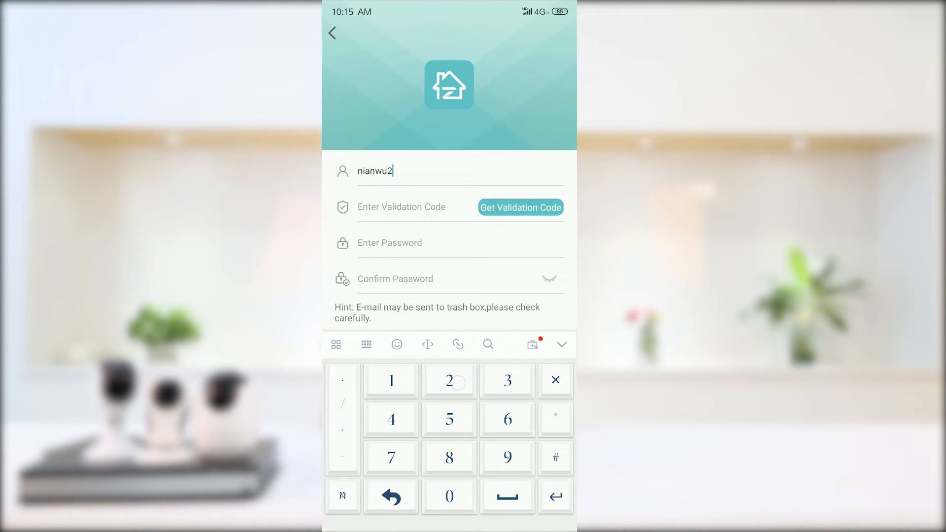
{"action": "type", "text": "5@"}
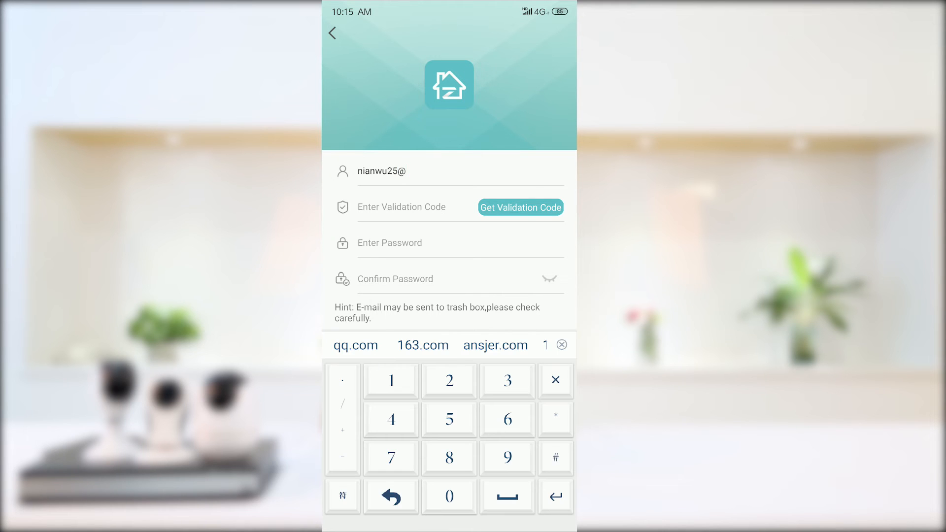
{"action": "left_click", "coordinate": [423, 345]}
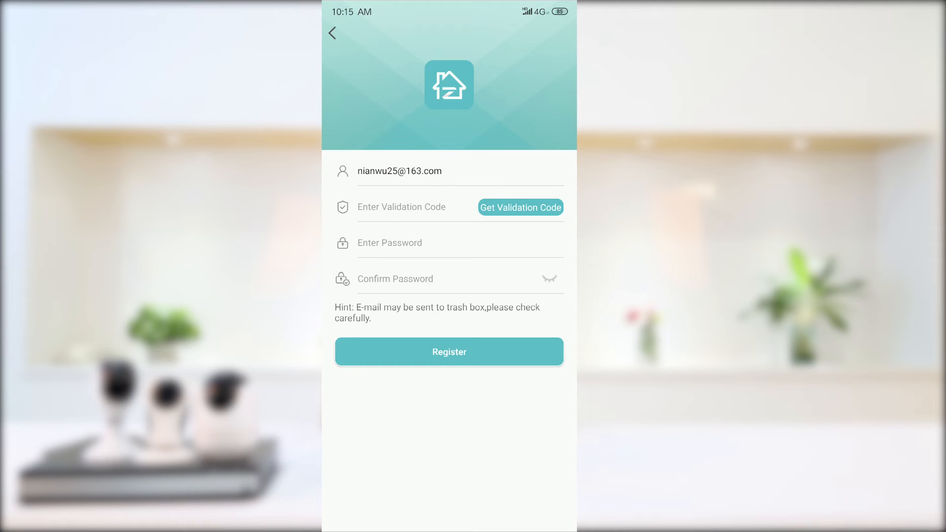
{"action": "left_click", "coordinate": [520, 208]}
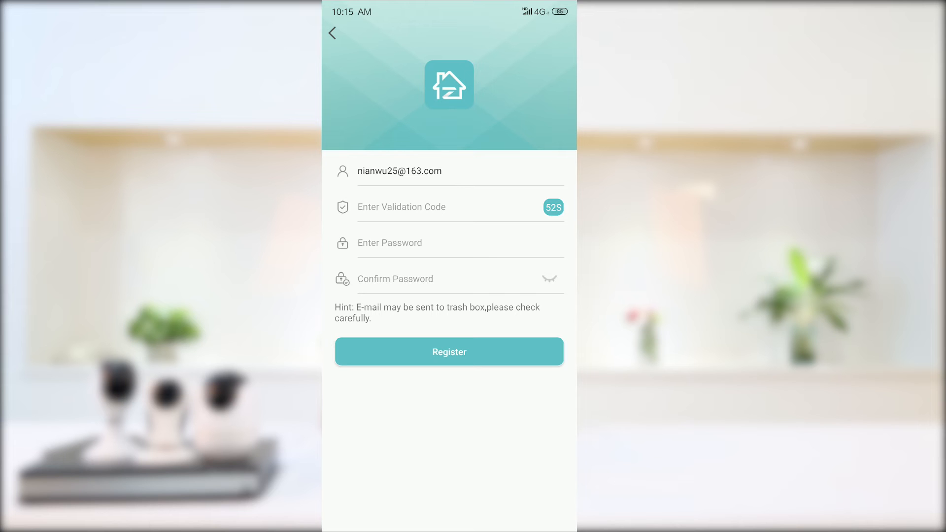
{"action": "left_click", "coordinate": [422, 207]}
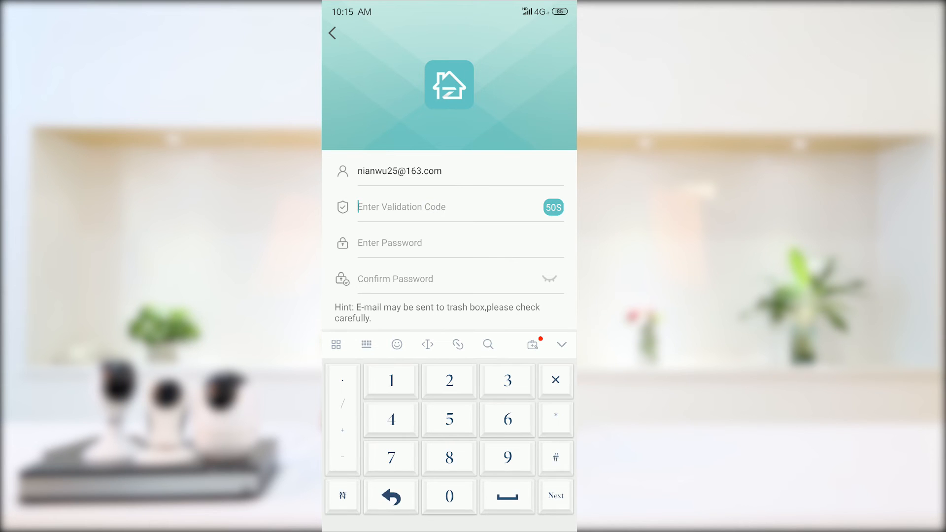
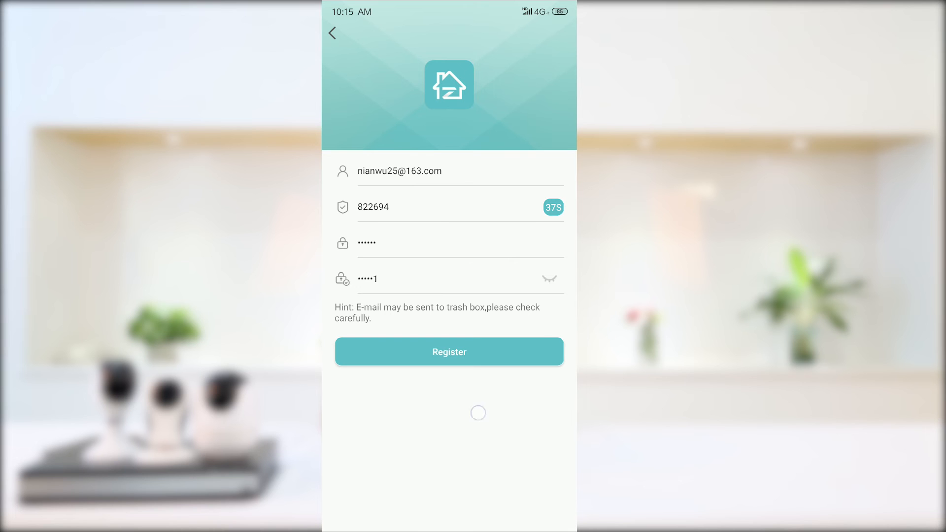
{"action": "left_click", "coordinate": [449, 352]}
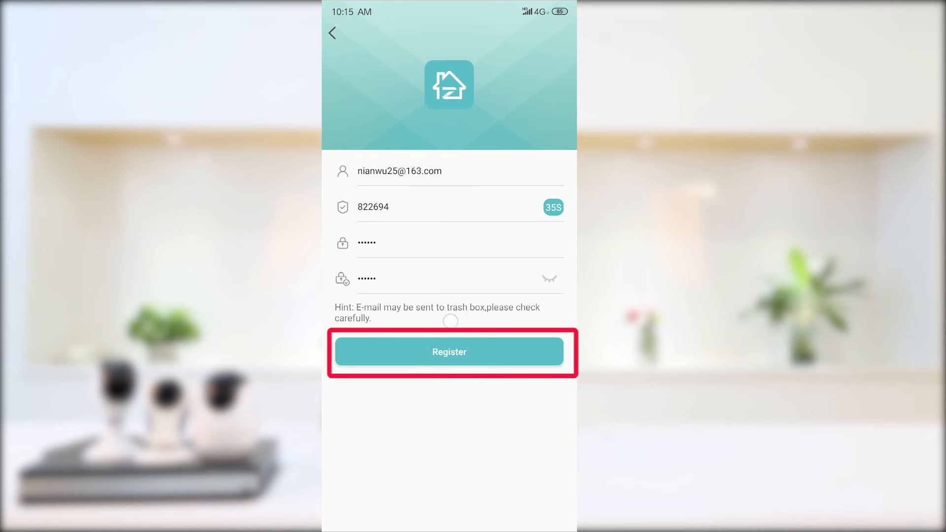
{"action": "left_click", "coordinate": [448, 351]}
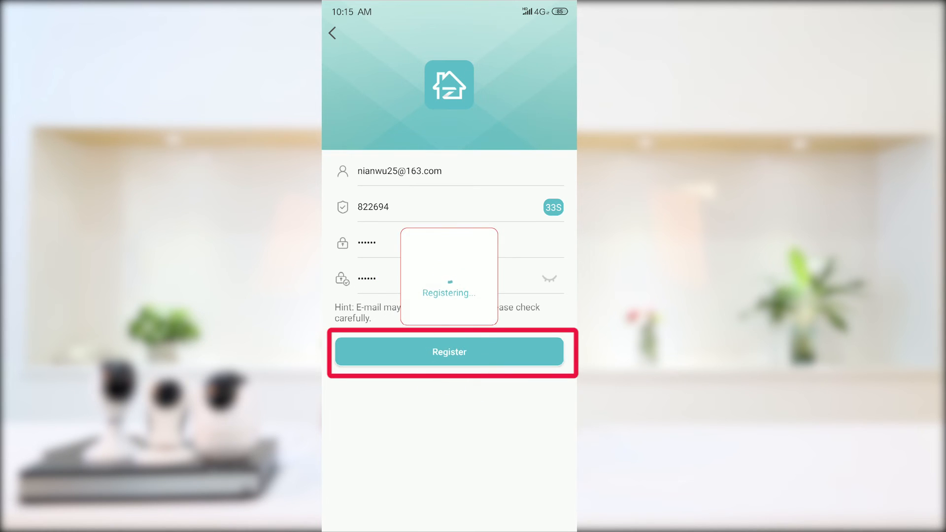
{"action": "left_click", "coordinate": [449, 352]}
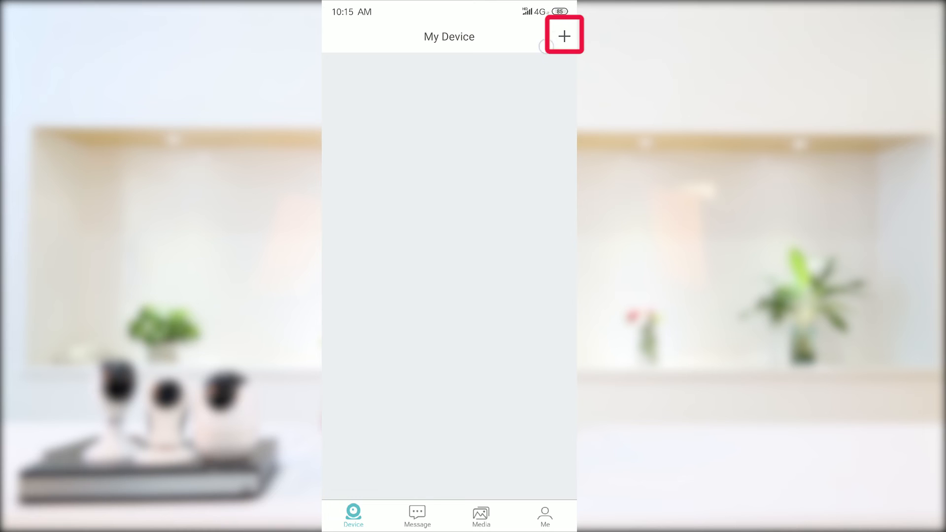
Step: Add a DVR Monitoring System from the scanned QR code as Camera 1
{"action": "left_click", "coordinate": [564, 35]}
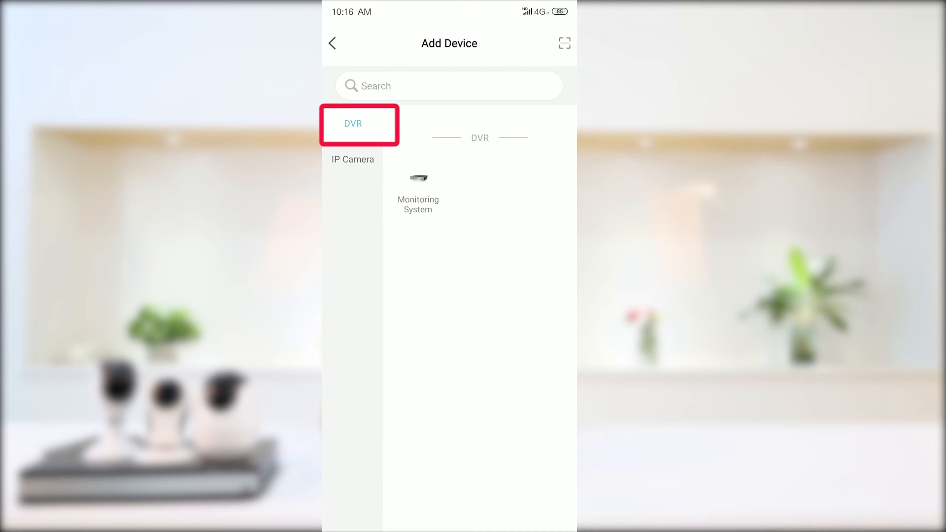
{"action": "left_click", "coordinate": [353, 124]}
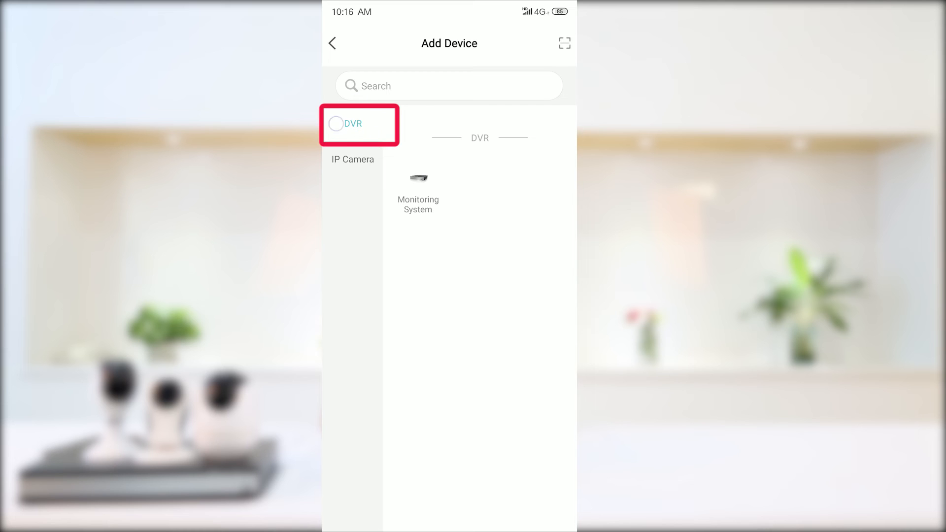
{"action": "left_click", "coordinate": [417, 187]}
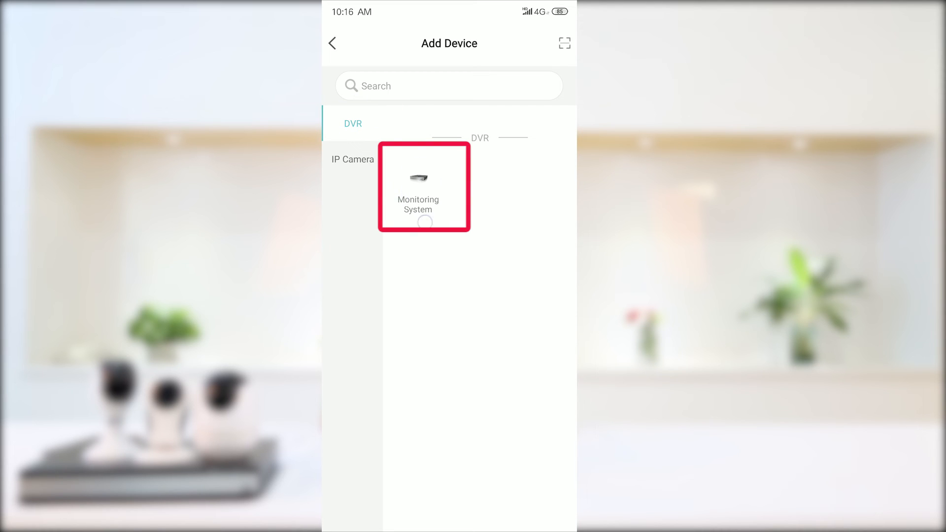
{"action": "left_click", "coordinate": [423, 187]}
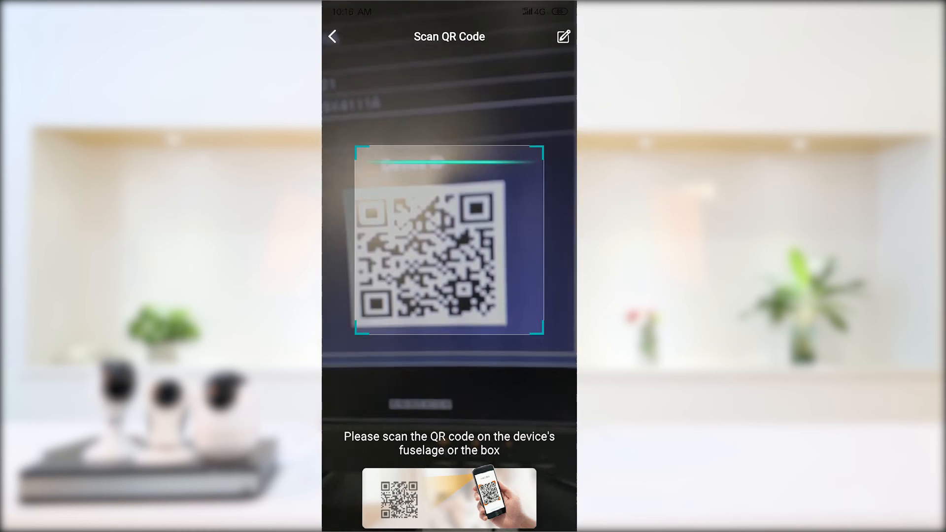
{"action": "left_click", "coordinate": [449, 242]}
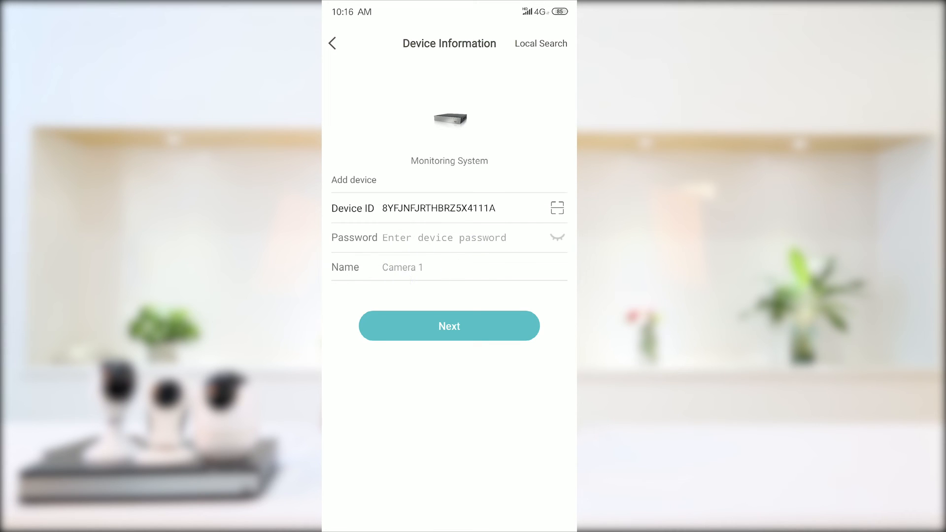
{"action": "left_click", "coordinate": [449, 326]}
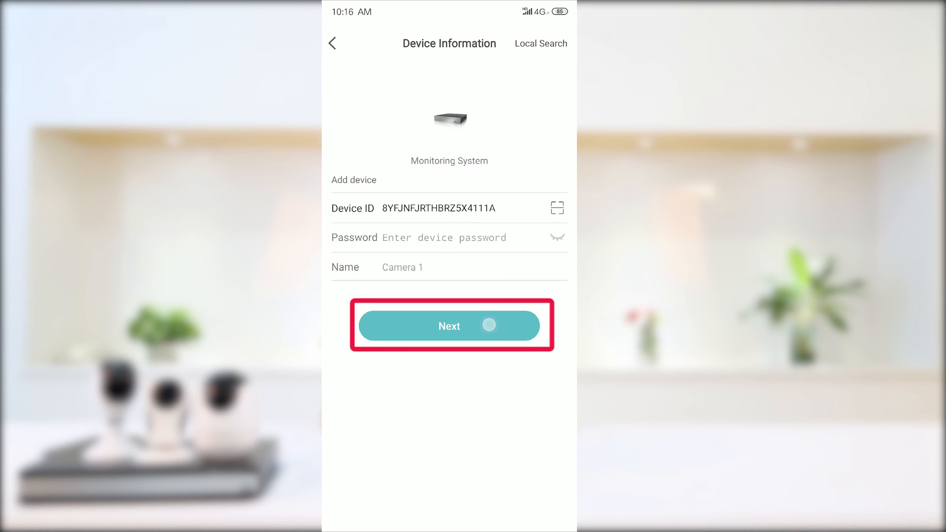
{"action": "left_click", "coordinate": [449, 326]}
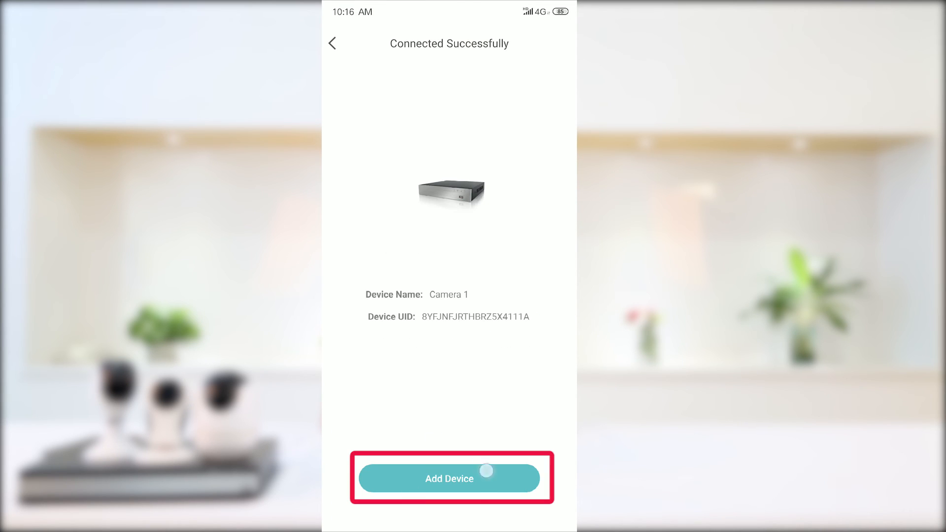
{"action": "left_click", "coordinate": [449, 479]}
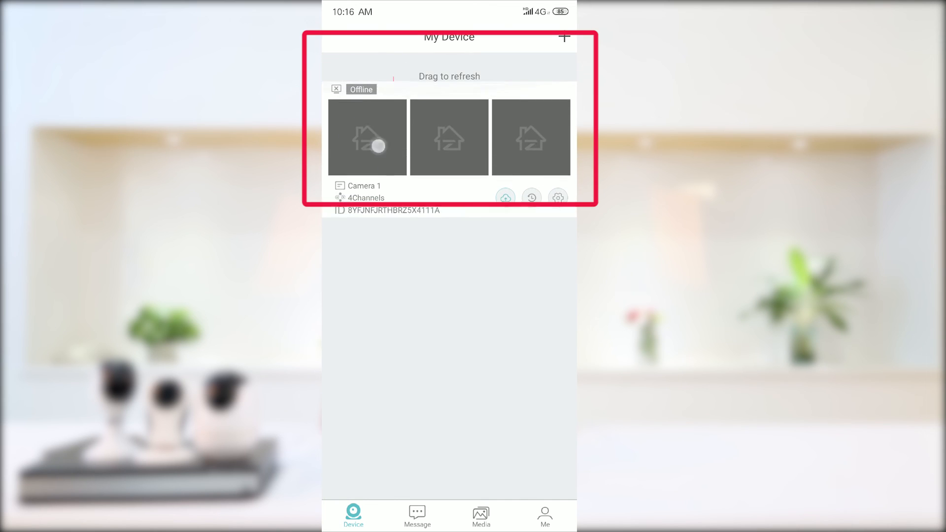
Step: Open Camera 1's live view and accept the 4G data usage warning
{"action": "scroll", "scroll_direction": "up", "scroll_amount": 3}
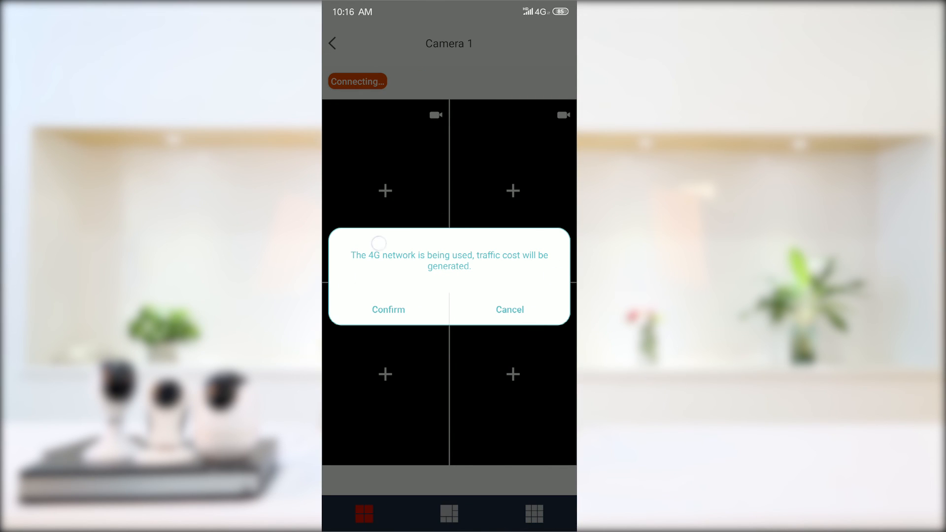
{"action": "left_click", "coordinate": [387, 309]}
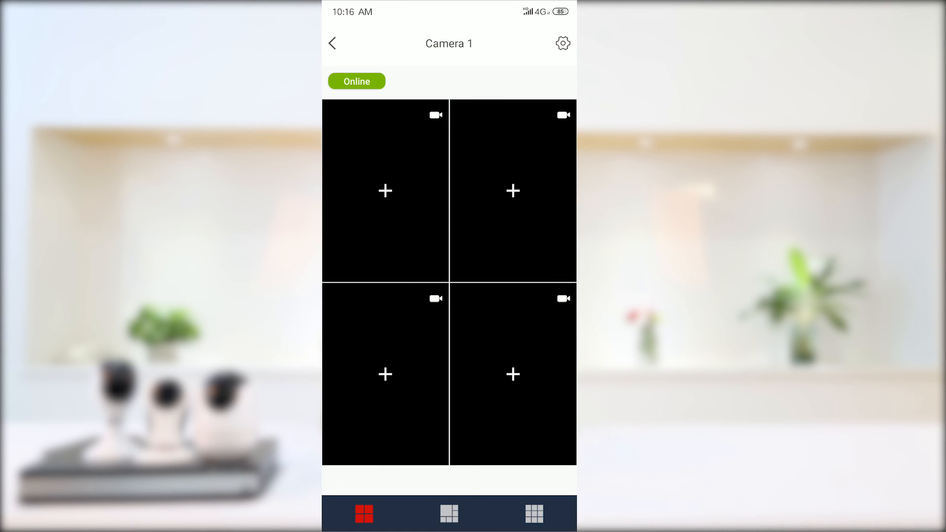
Step: Select all four channels in Select Channel and confirm to start their live view
{"action": "left_click", "coordinate": [385, 191]}
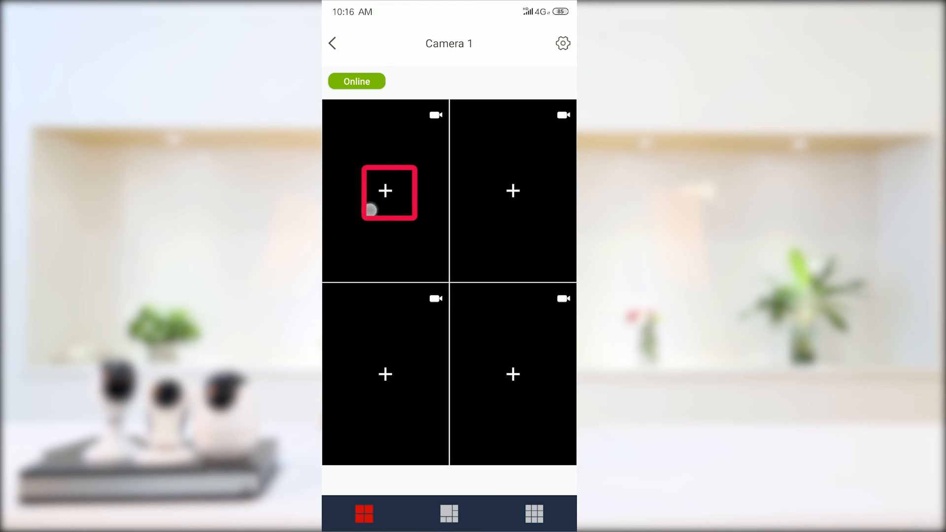
{"action": "left_click", "coordinate": [385, 192]}
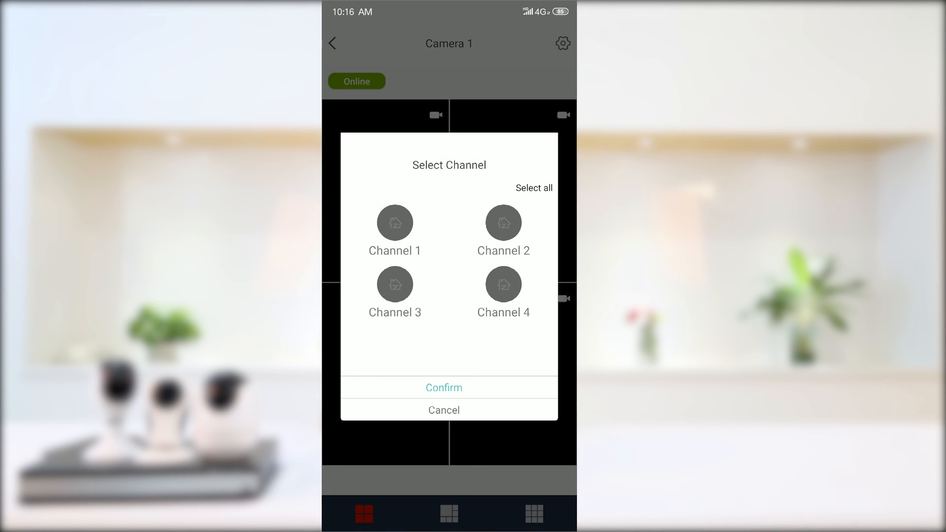
{"action": "left_click", "coordinate": [533, 187]}
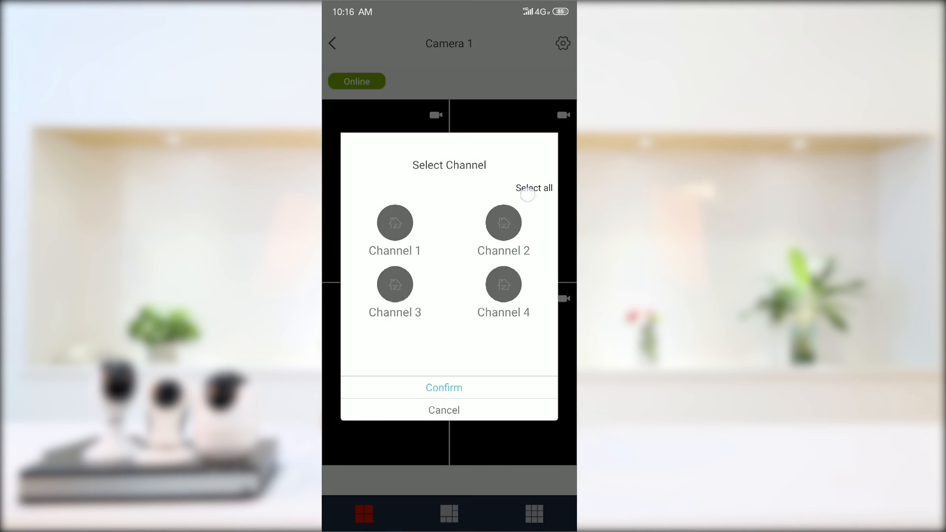
{"action": "left_click", "coordinate": [533, 188]}
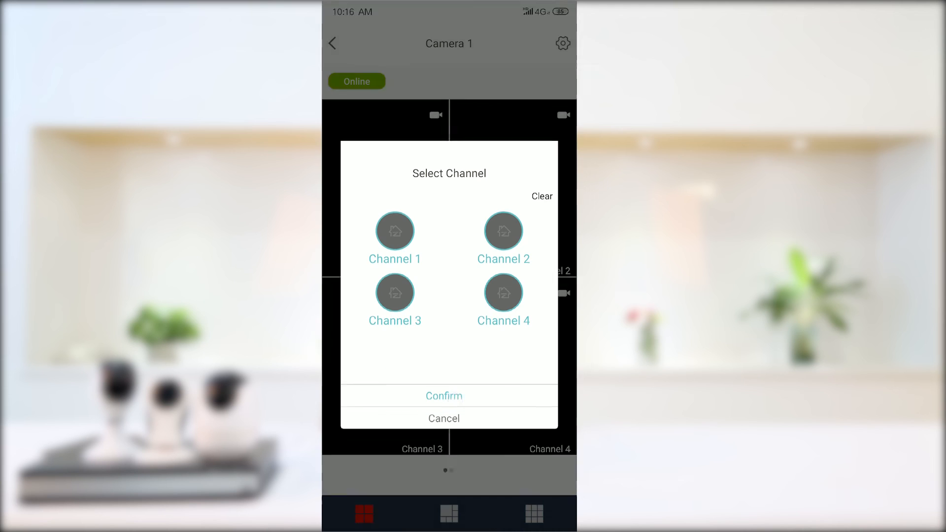
{"action": "left_click", "coordinate": [449, 396]}
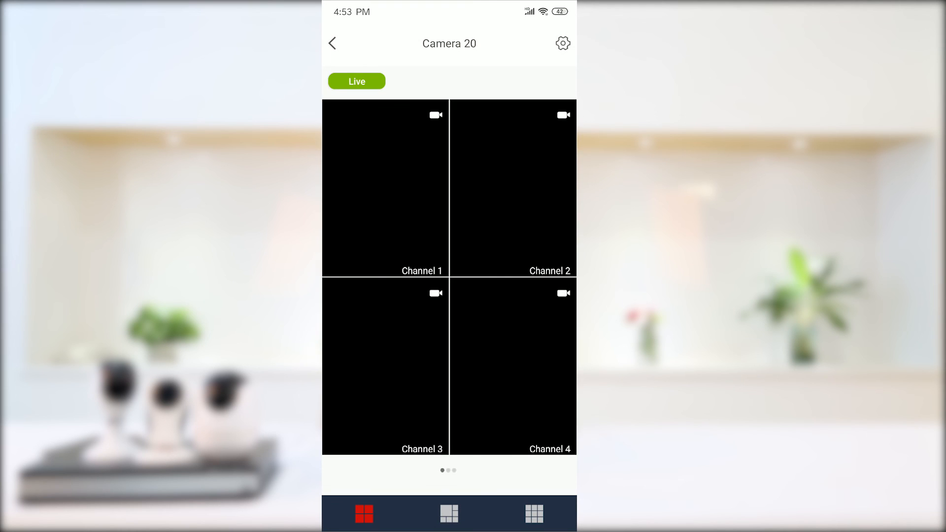